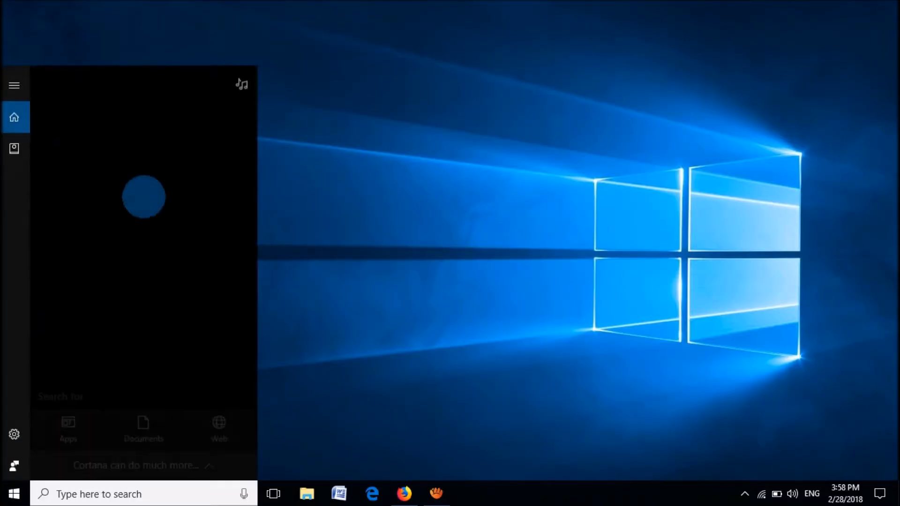
Step: Search the Start box for 'SERVICES' to surface the Services desktop app
type("SERVI")
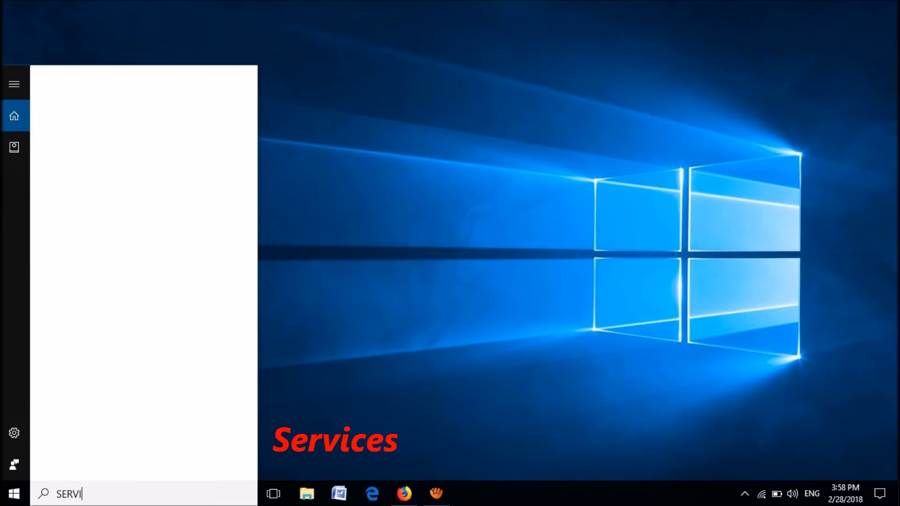
type("CES")
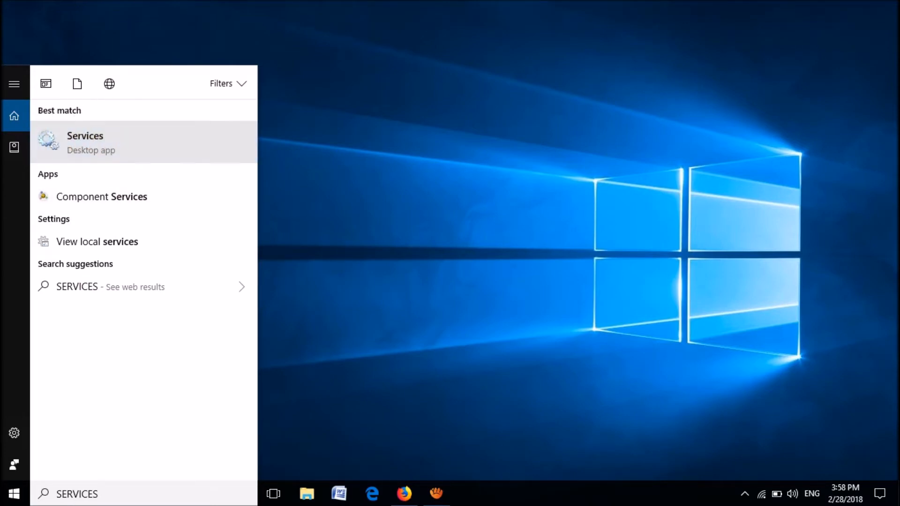
Step: Launch Services and select the Windows Update service to show its description
left_click(85, 142)
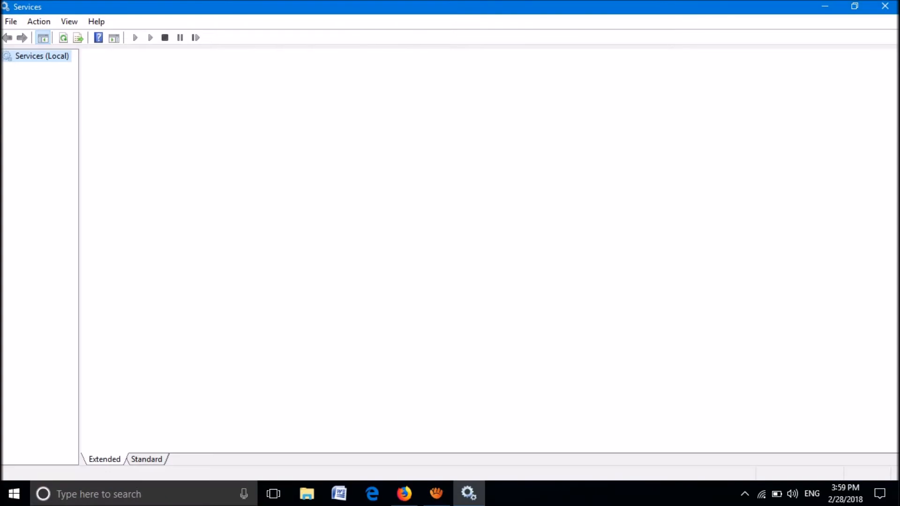
left_click(41, 56)
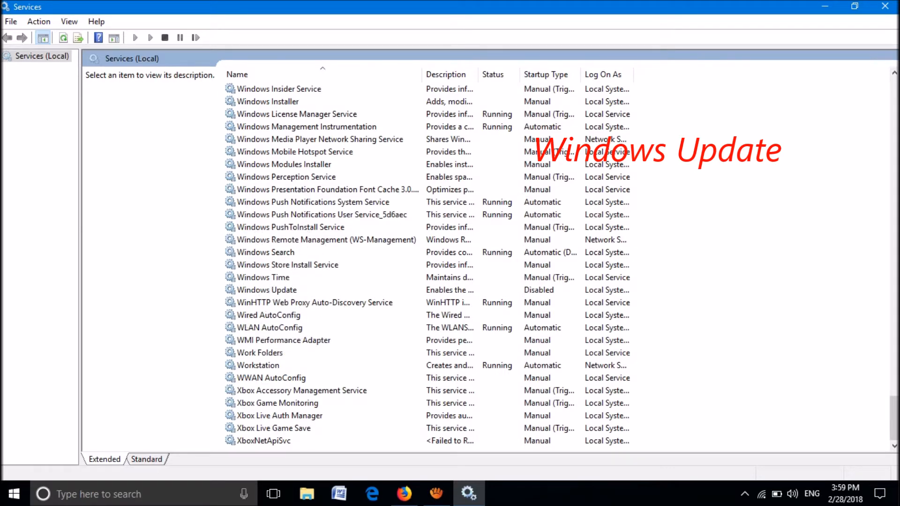
left_click(266, 289)
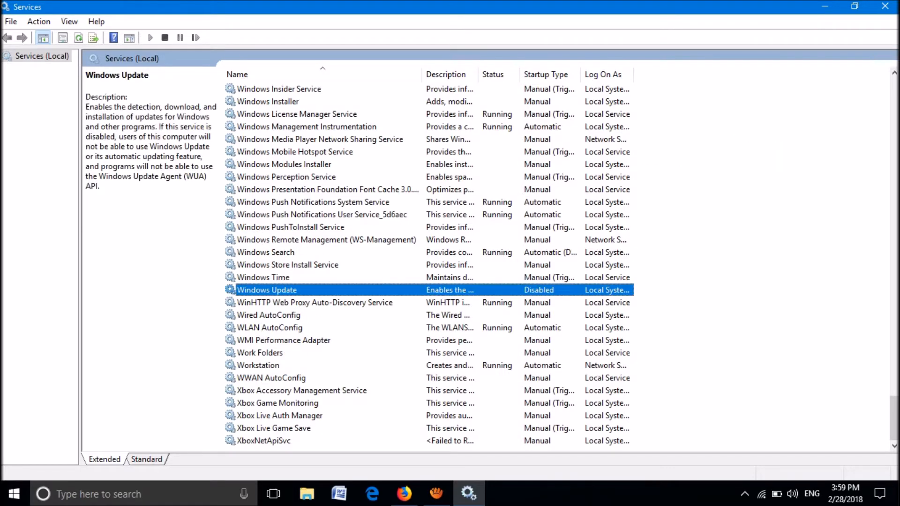
Step: Set the Windows Update service's startup type to Disabled in its properties and confirm
double_click(266, 290)
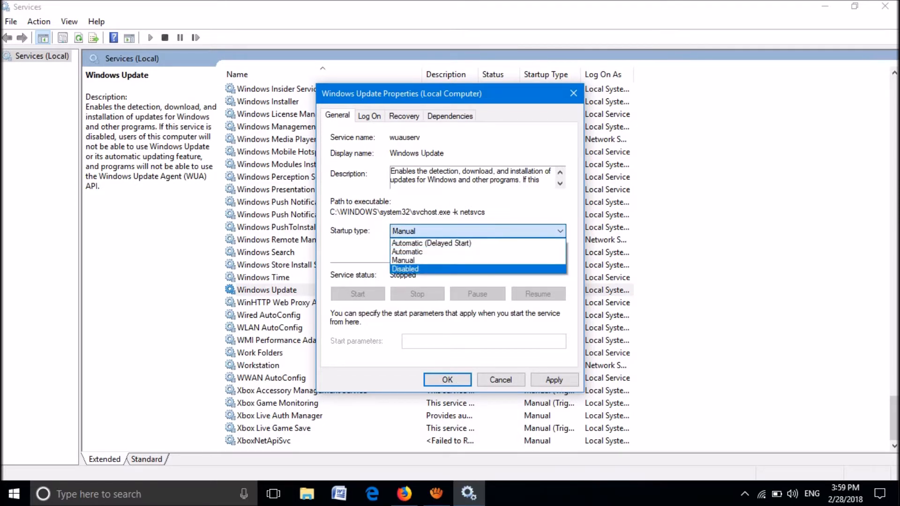
left_click(405, 269)
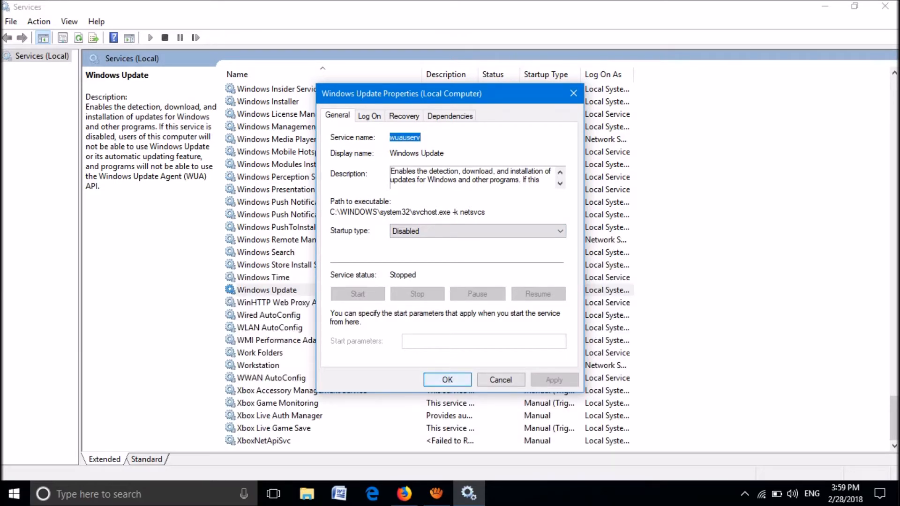
left_click(500, 379)
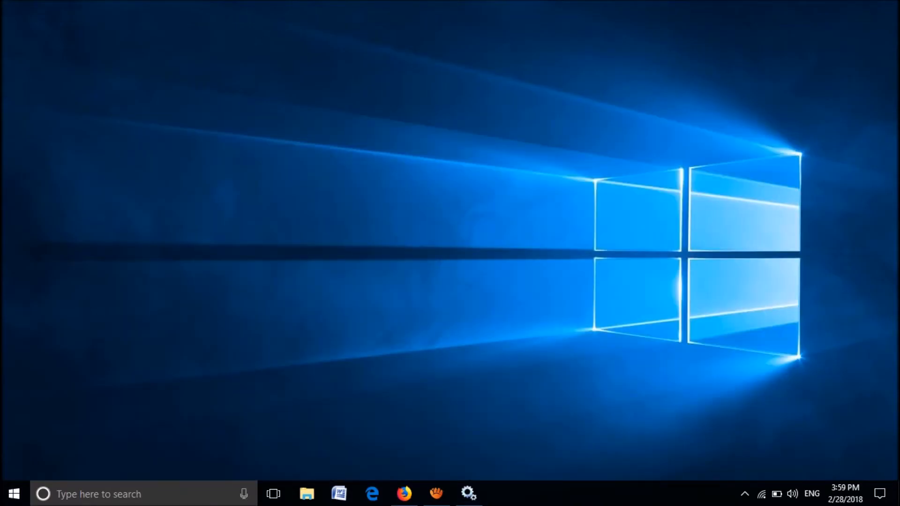
Step: Browse File Explorer into C:\Windows toward the SoftwareDistribution folder
left_click(306, 494)
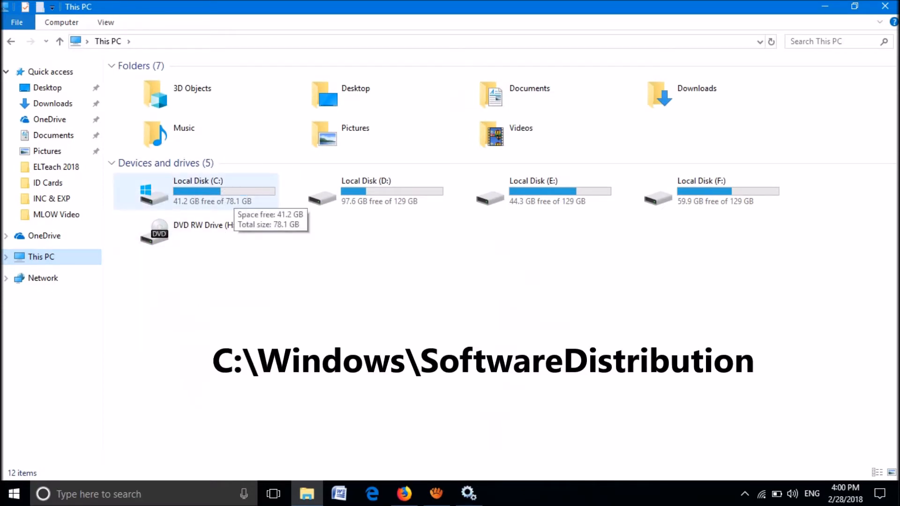
left_click(197, 191)
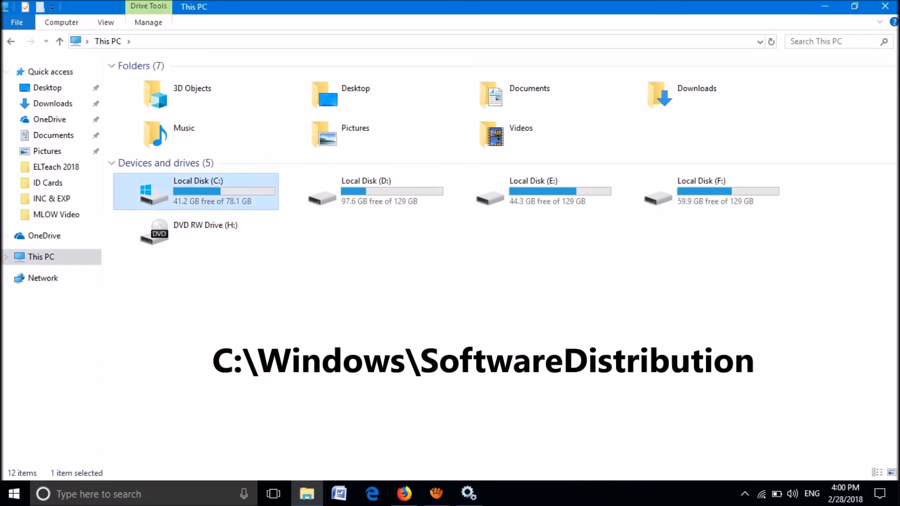
double_click(195, 191)
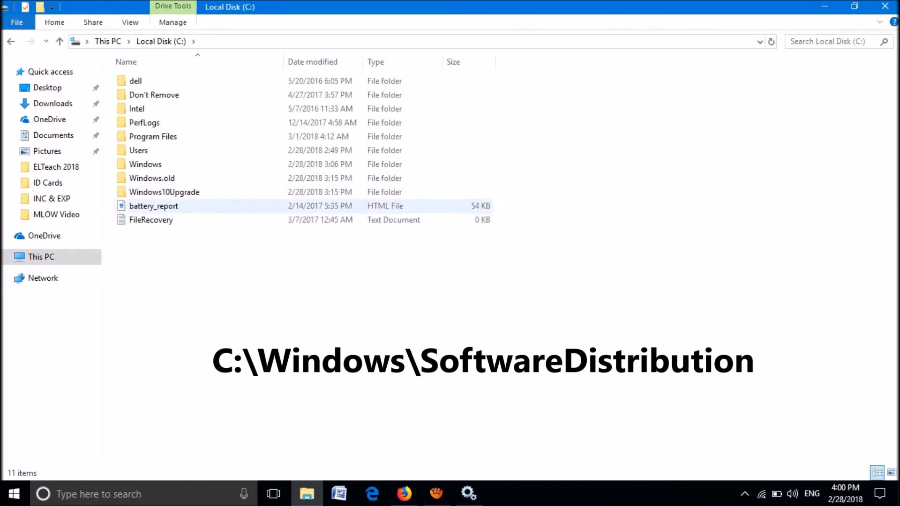
left_click(146, 164)
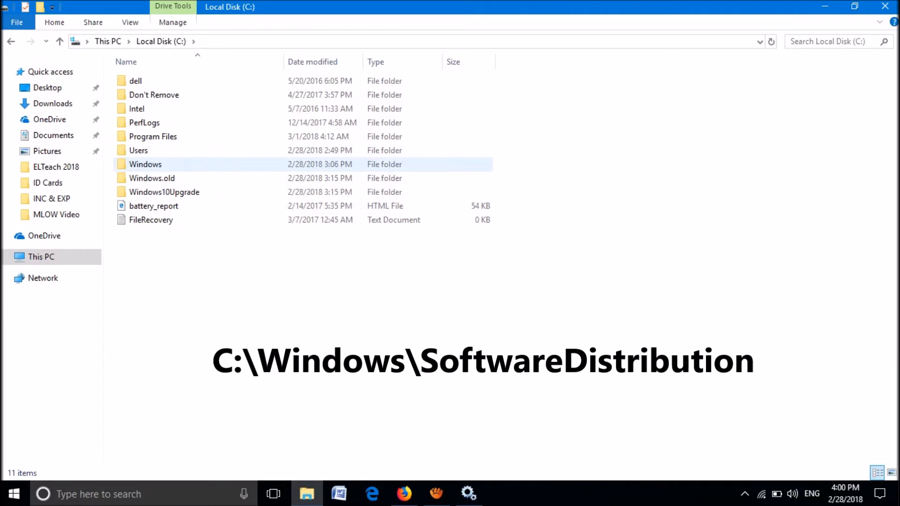
double_click(145, 164)
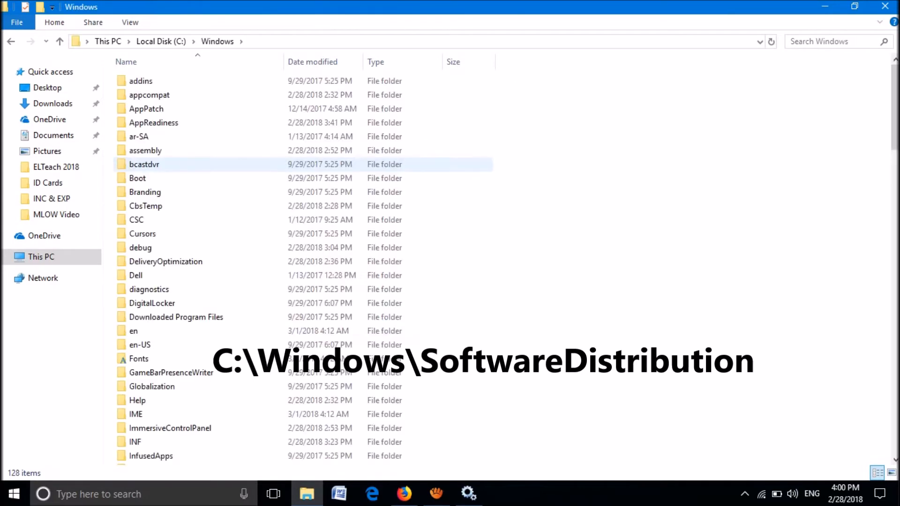
left_click(145, 191)
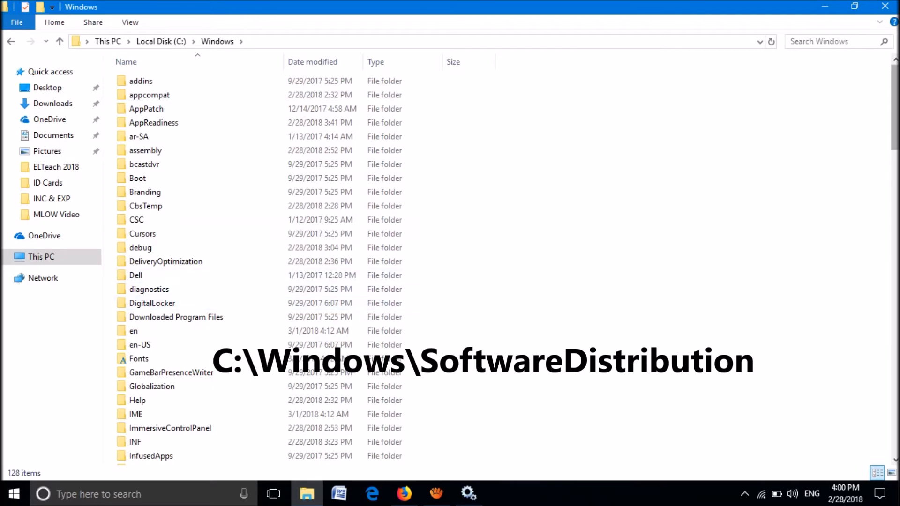
scroll("down", 3)
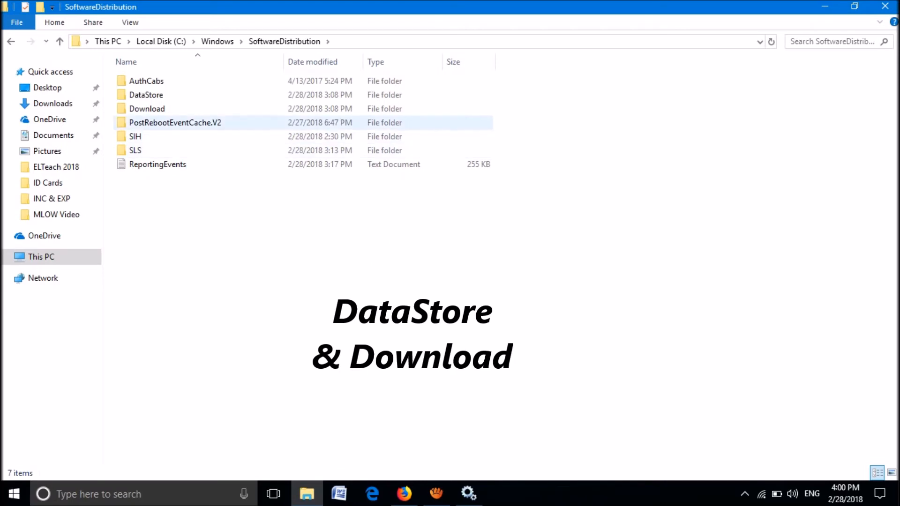
Step: Select the DataStore and Download folders and delete them to the Recycle Bin
left_click(147, 108)
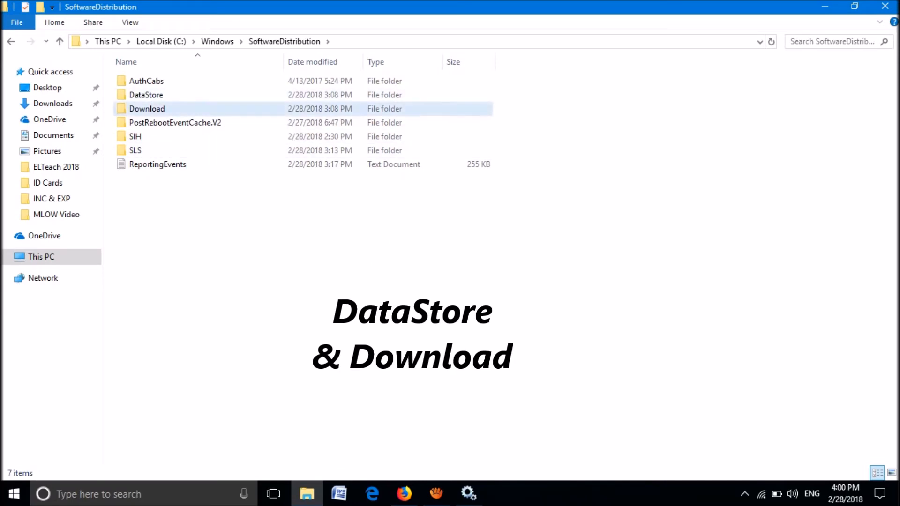
left_click(147, 109)
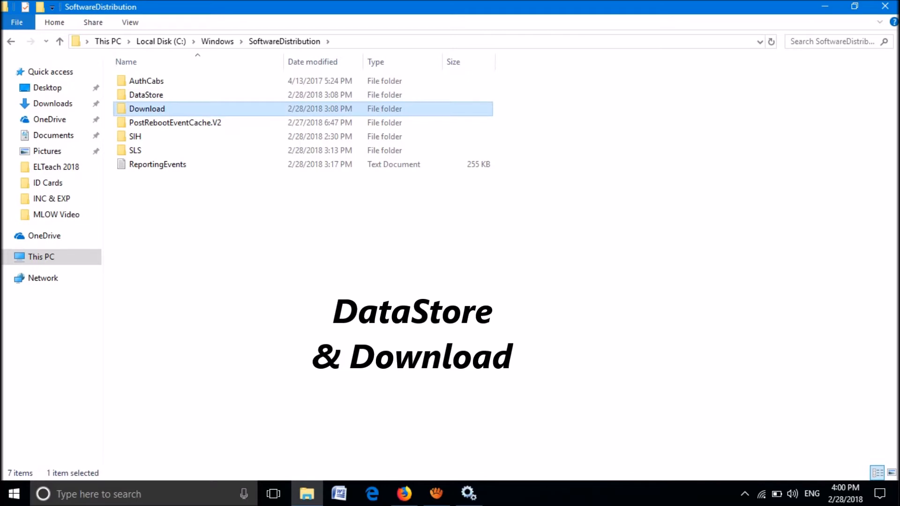
left_click(147, 95)
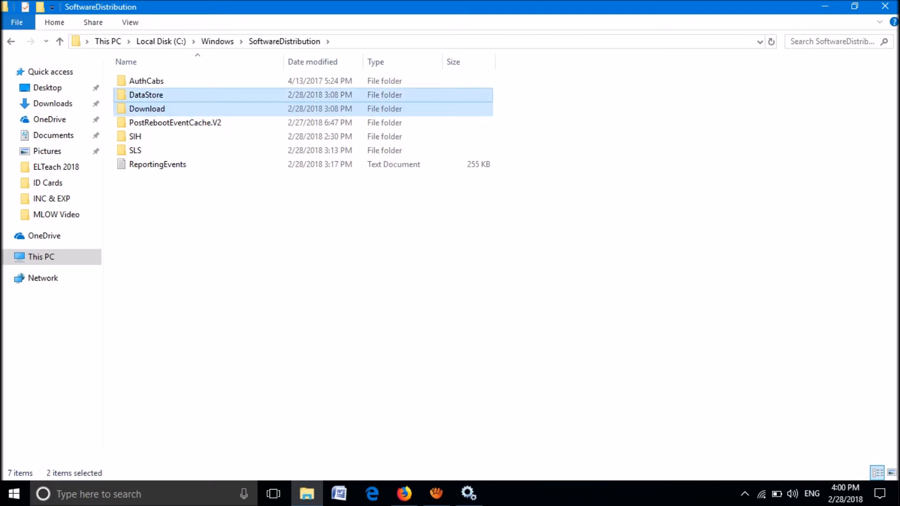
right_click(146, 109)
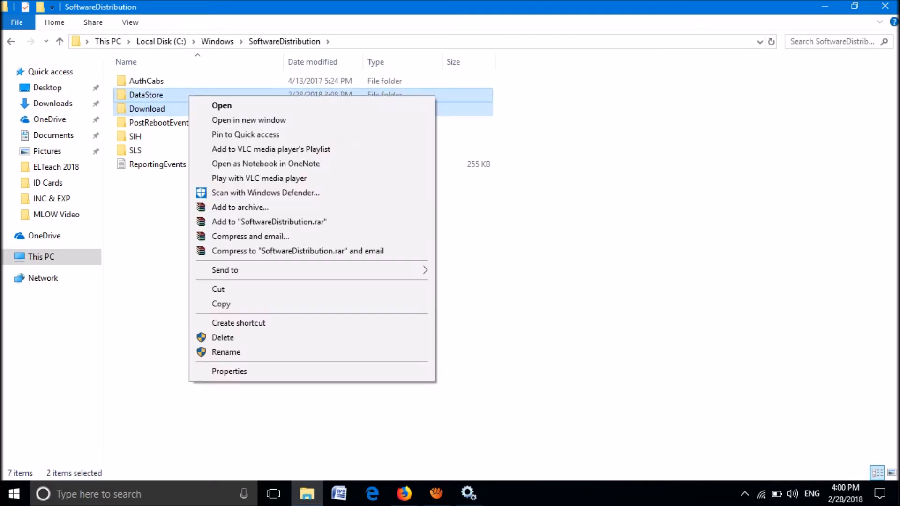
left_click(223, 337)
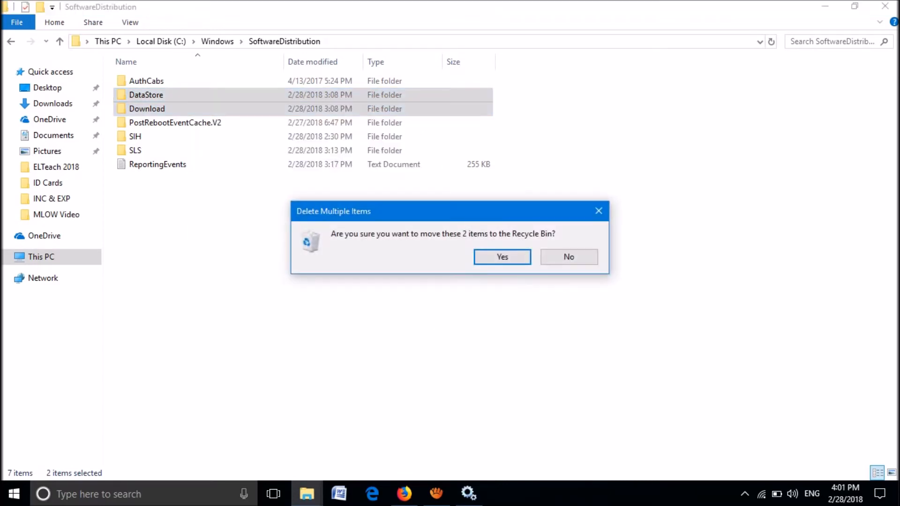
left_click(501, 257)
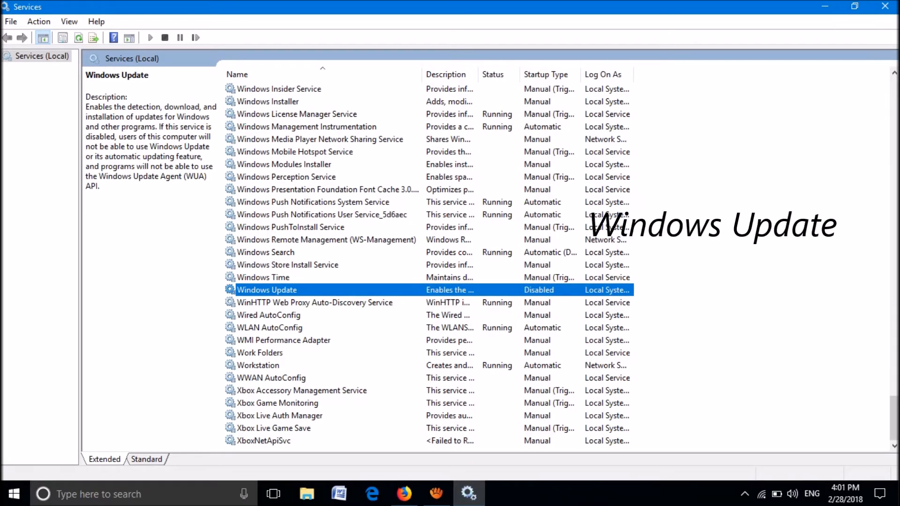
Step: Set Windows Update's startup type to Automatic, apply it and start the service
double_click(266, 290)
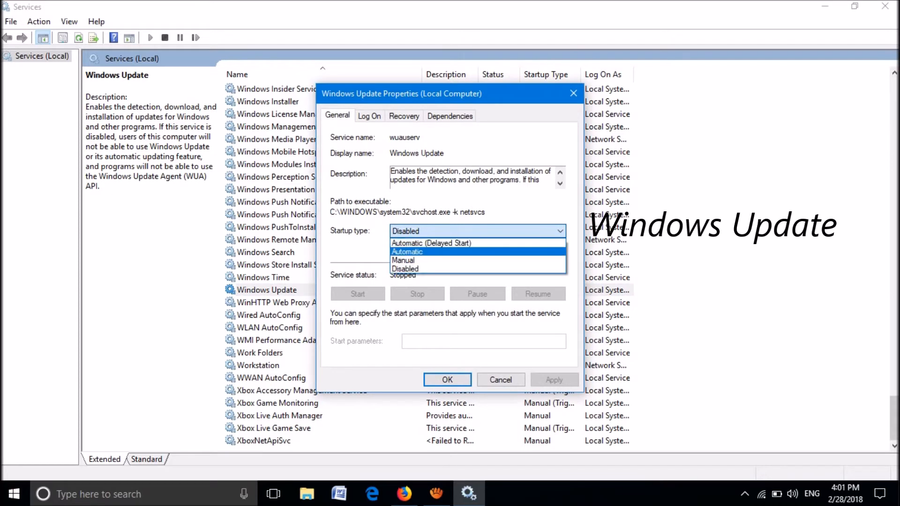
left_click(406, 252)
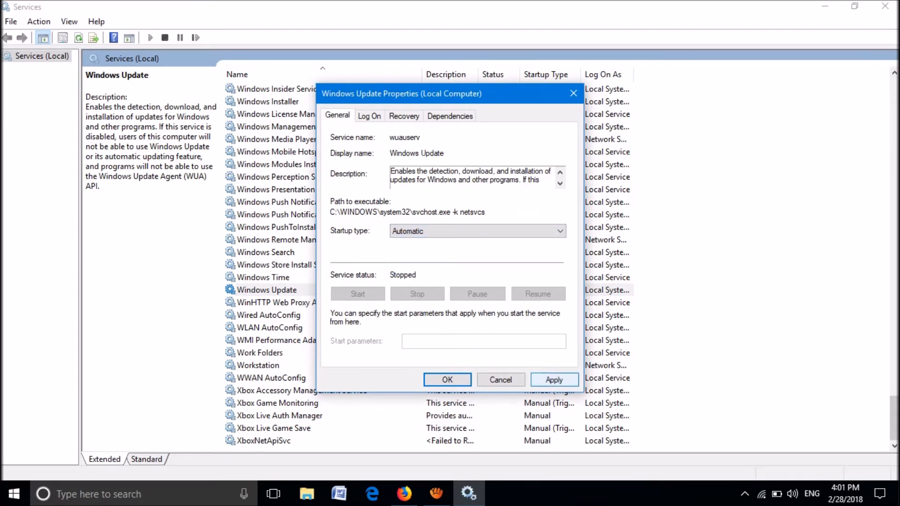
left_click(553, 380)
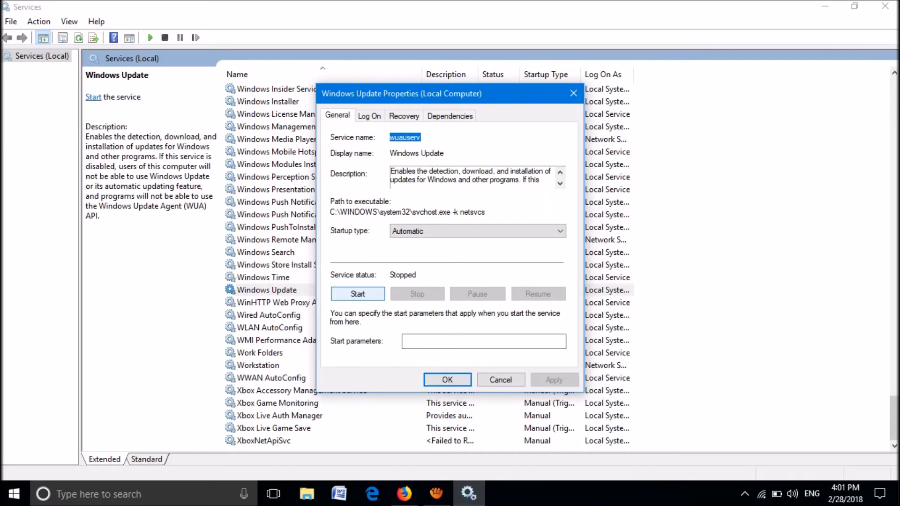
left_click(358, 293)
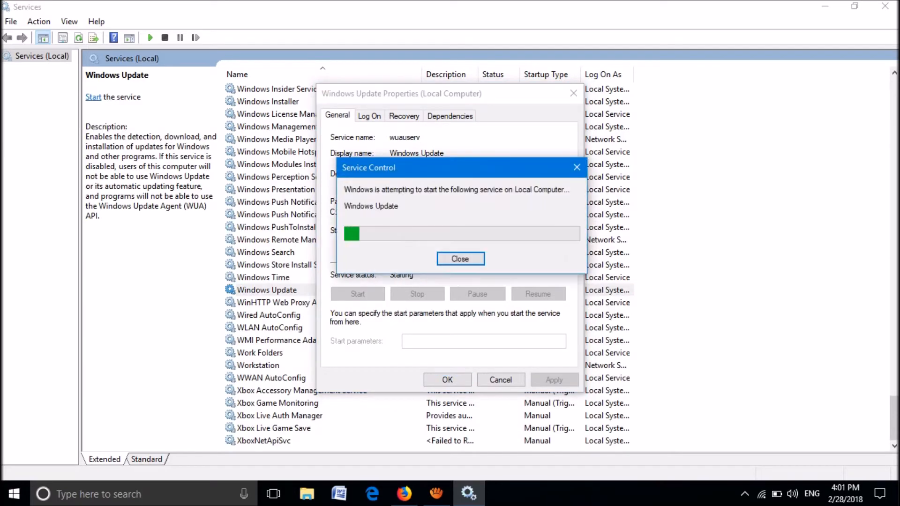
left_click(460, 258)
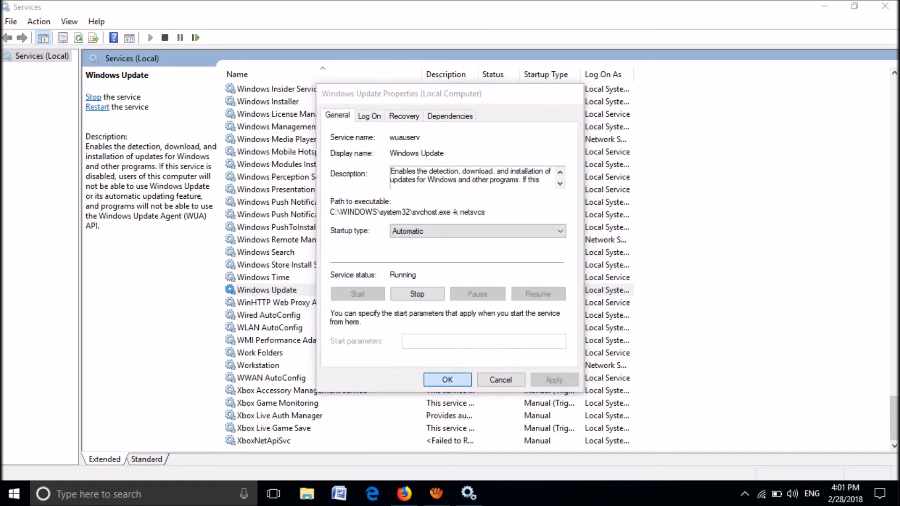
left_click(447, 379)
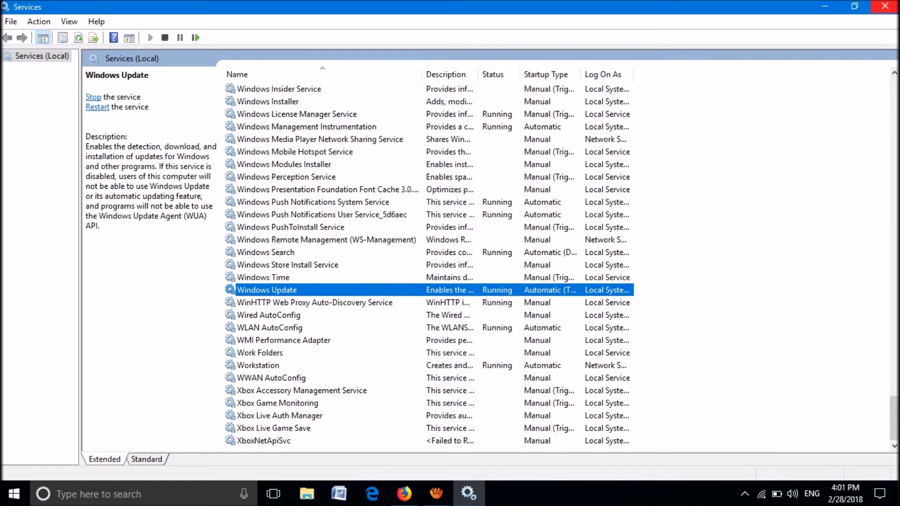
left_click(11, 494)
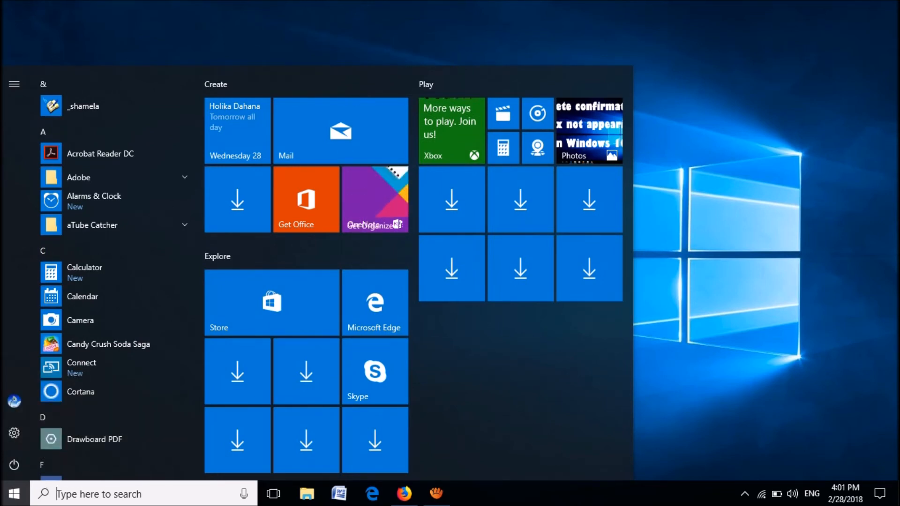
Step: Close the Start menu and bring up the Win+X quick-access system menu
left_click(14, 493)
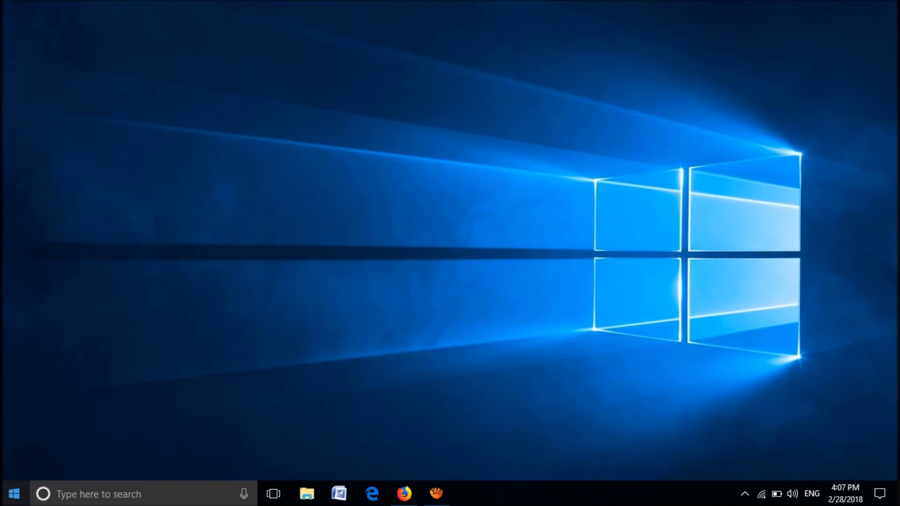
right_click(12, 494)
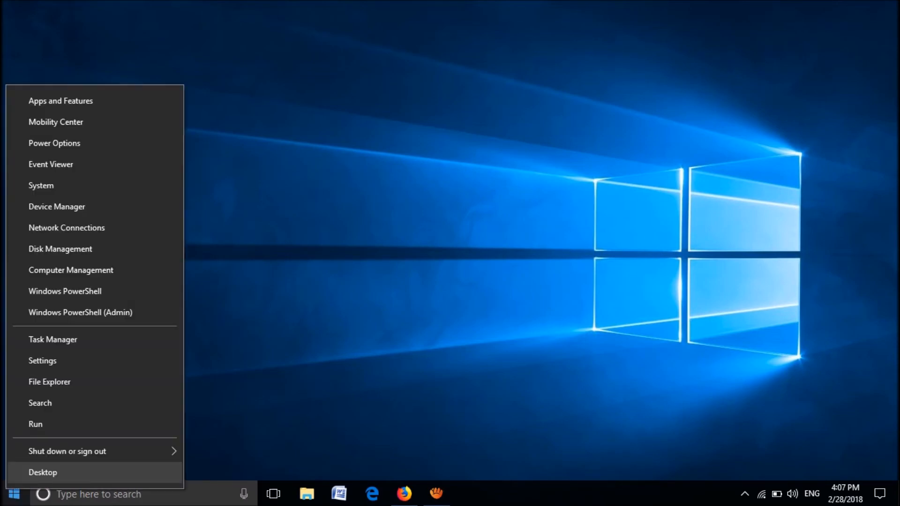
mouse_move(50, 381)
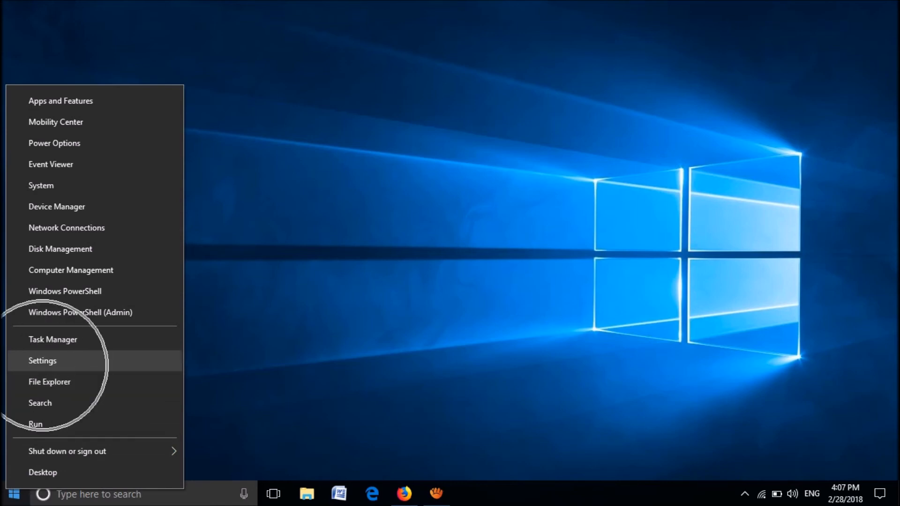
Step: Go to Settings and into Update & Security to reach the Windows Update page
left_click(42, 360)
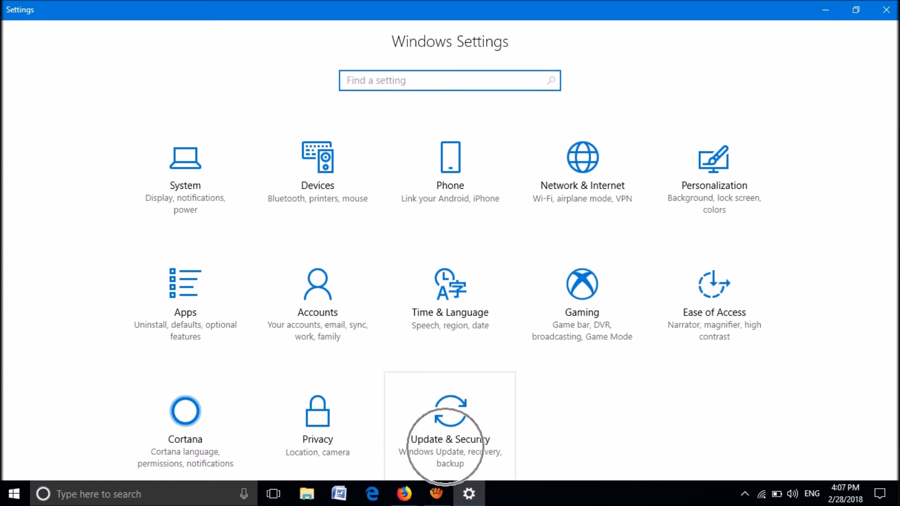
left_click(450, 422)
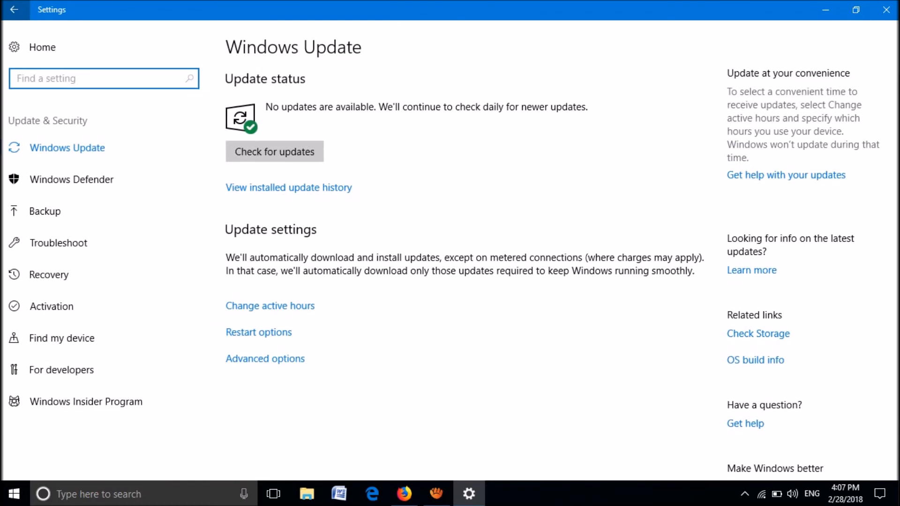
mouse_move(44, 211)
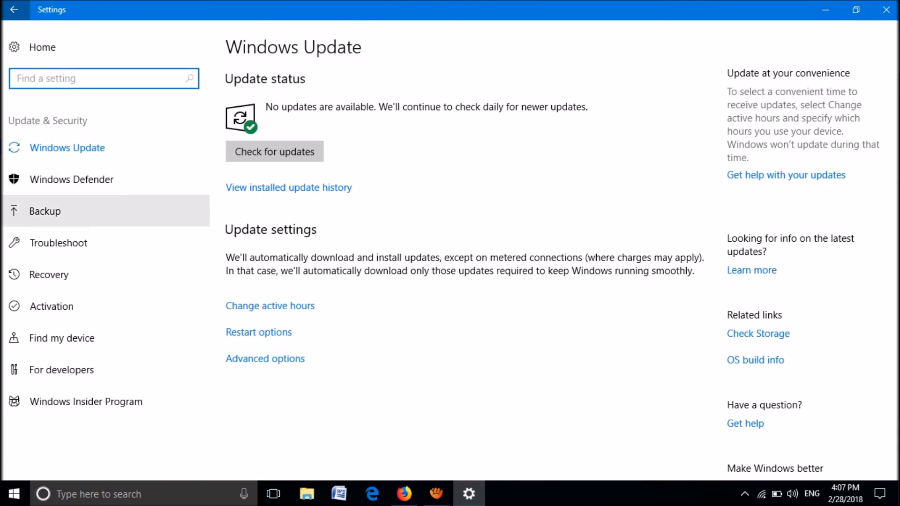
Step: From the Troubleshoot page, run the Windows Update troubleshooter
left_click(58, 242)
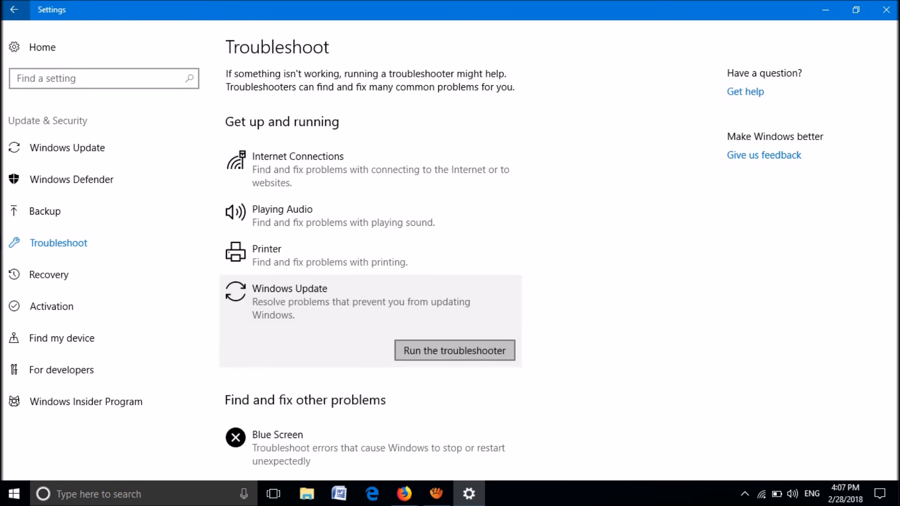
left_click(454, 350)
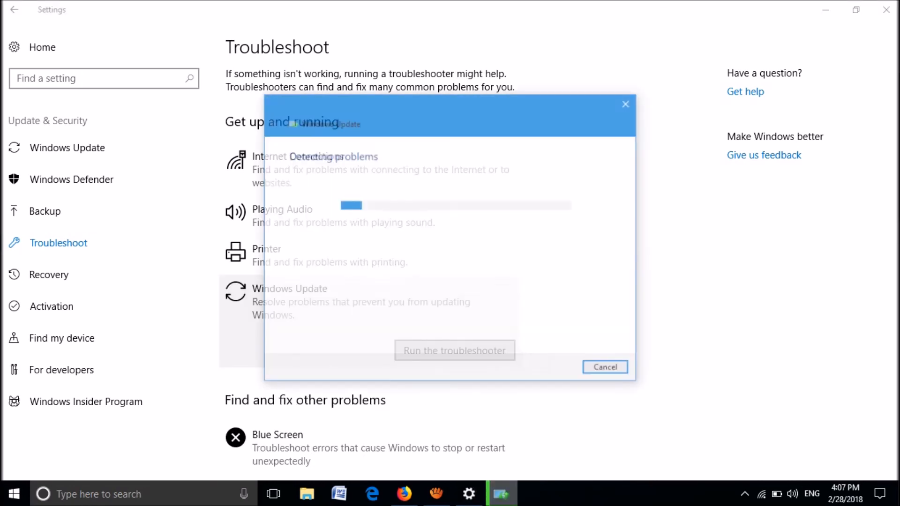